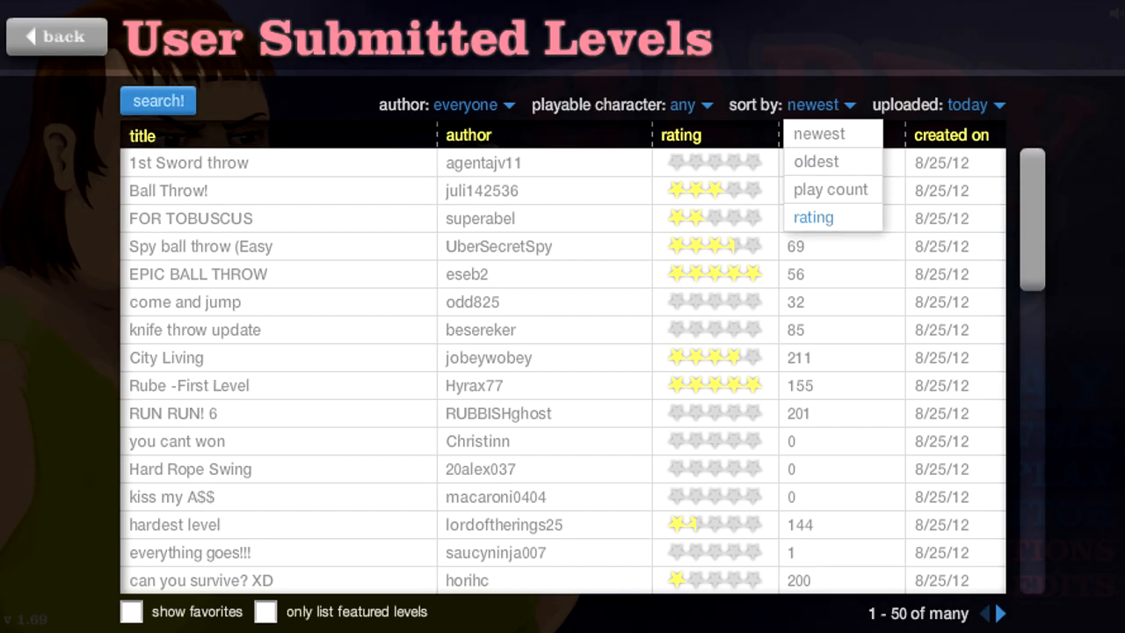
# - Sort today's user levels by rating and expand the =SurF ON YouR BikE= entry
pyautogui.click(813, 218)
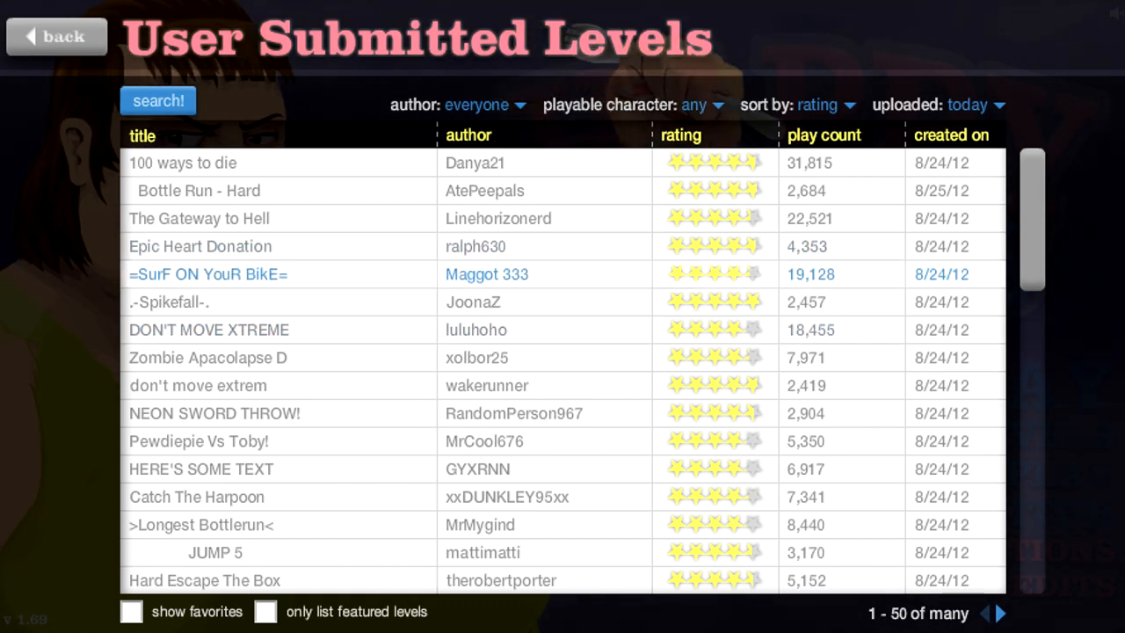
pyautogui.click(208, 274)
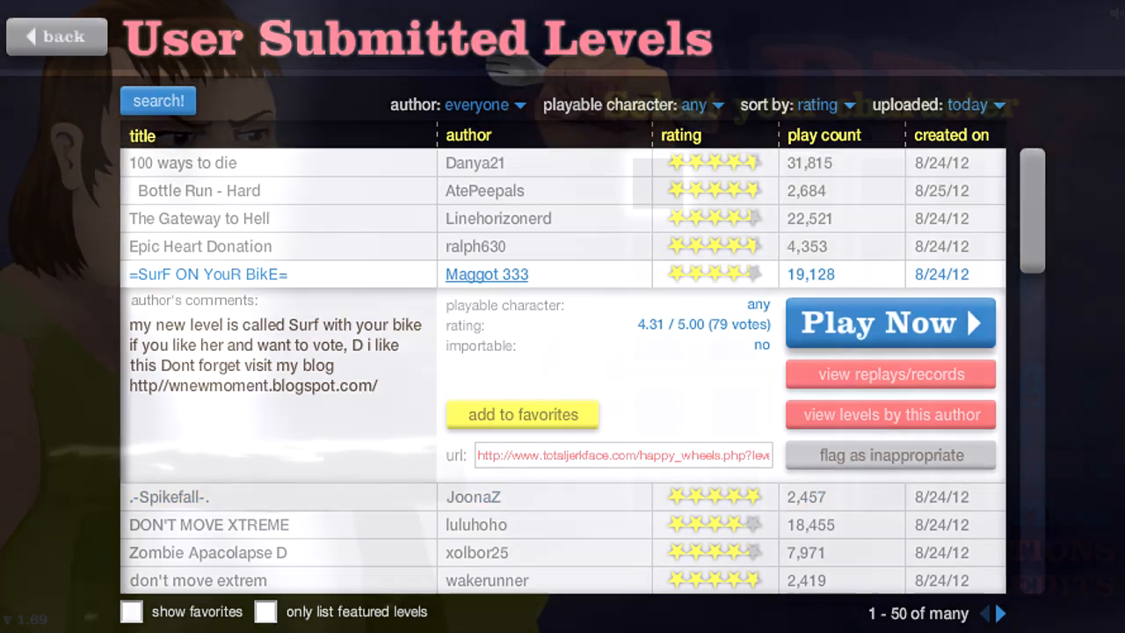
# - Play =SurF ON YouR BikE= to an 11.50-second victory and exit to the level list
pyautogui.click(889, 324)
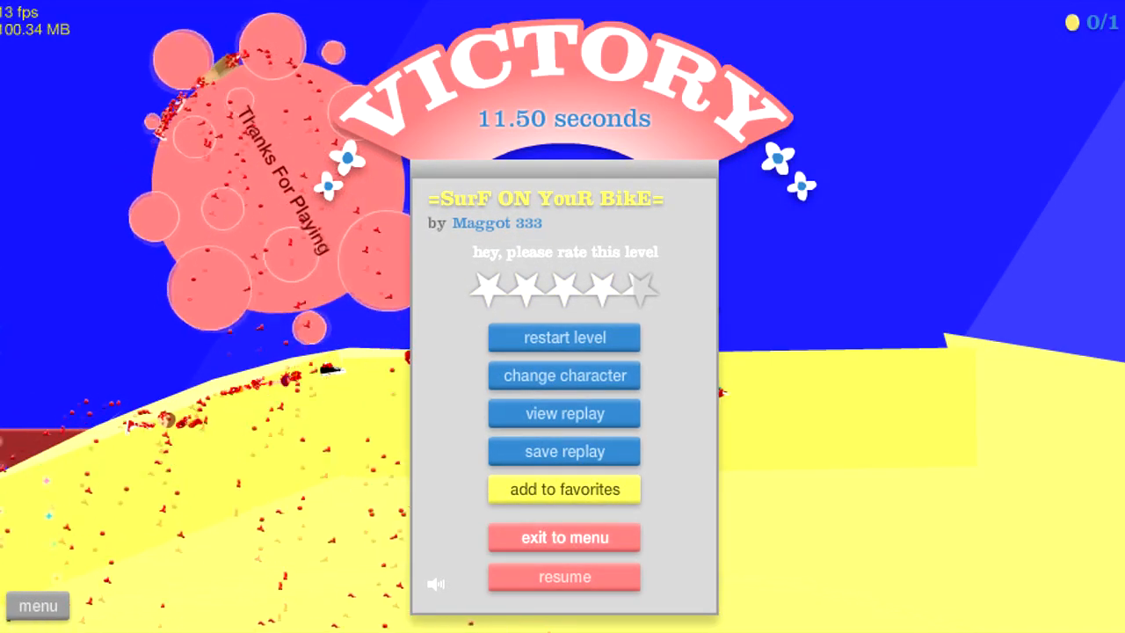
pyautogui.click(562, 538)
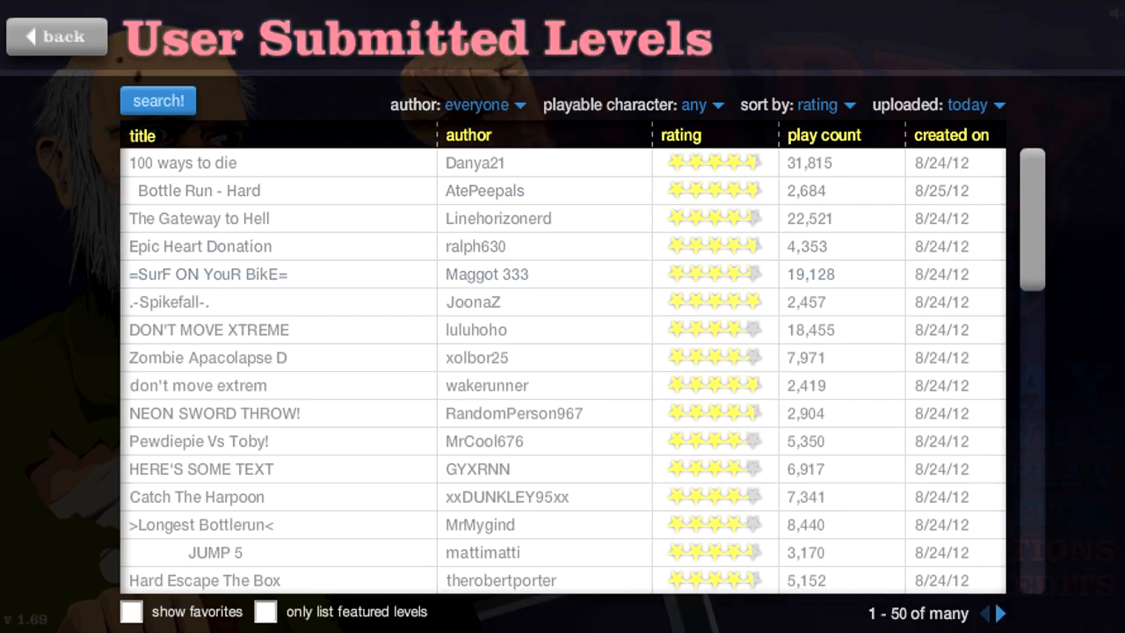
pyautogui.moveTo(207, 358)
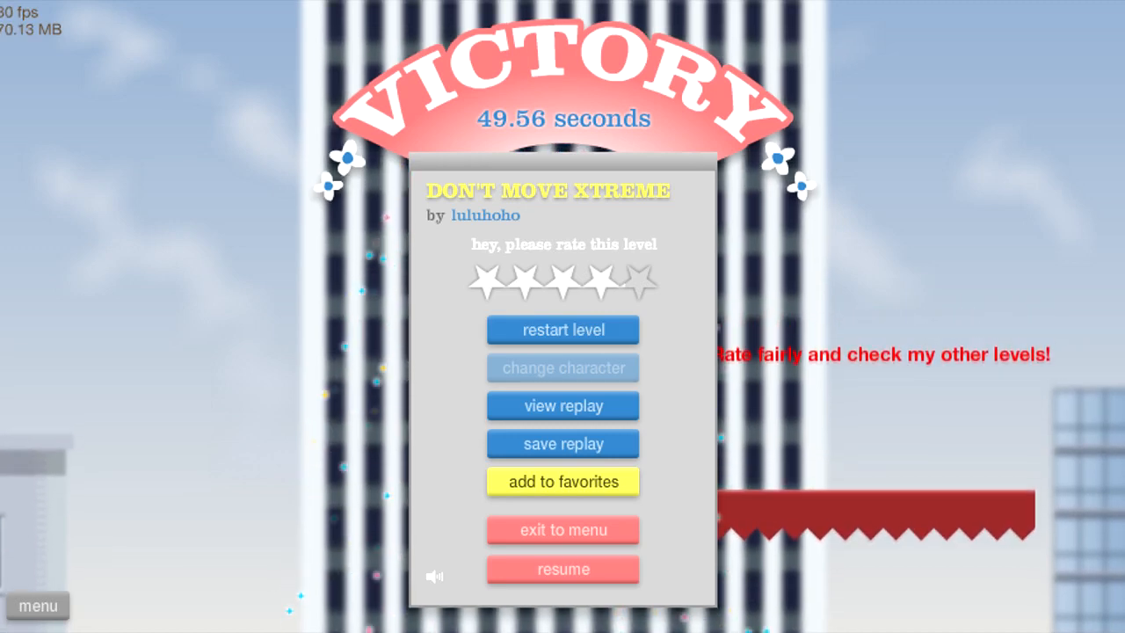
# - Exit DON'T MOVE XTREME's victory screen and scroll the list down to pogo for MASTERs
pyautogui.click(563, 531)
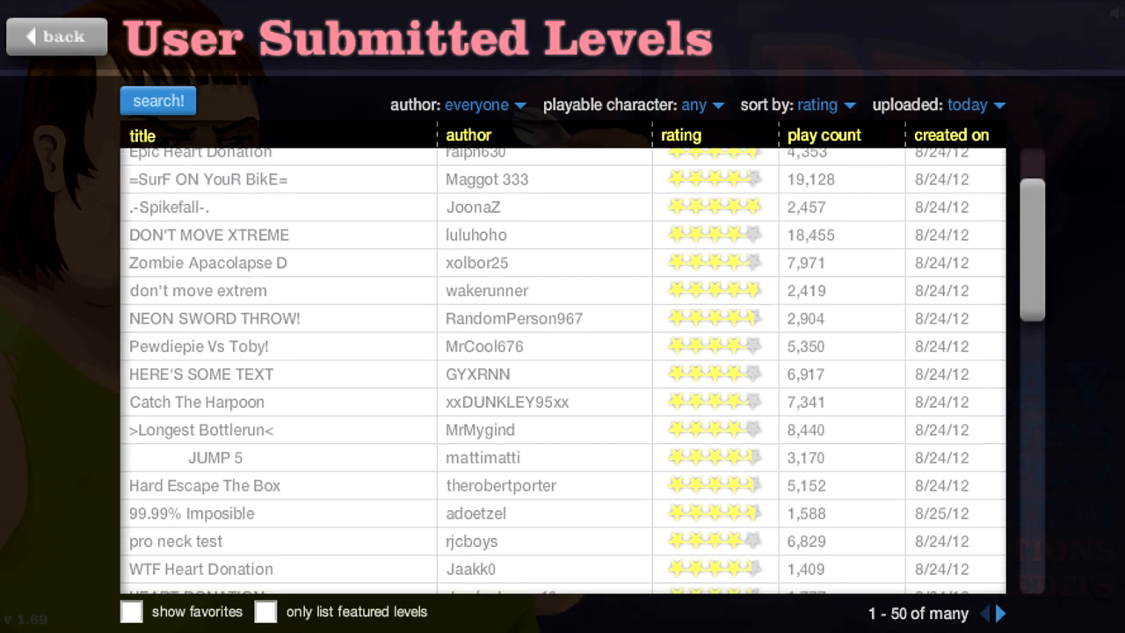
pyautogui.scroll(-3)
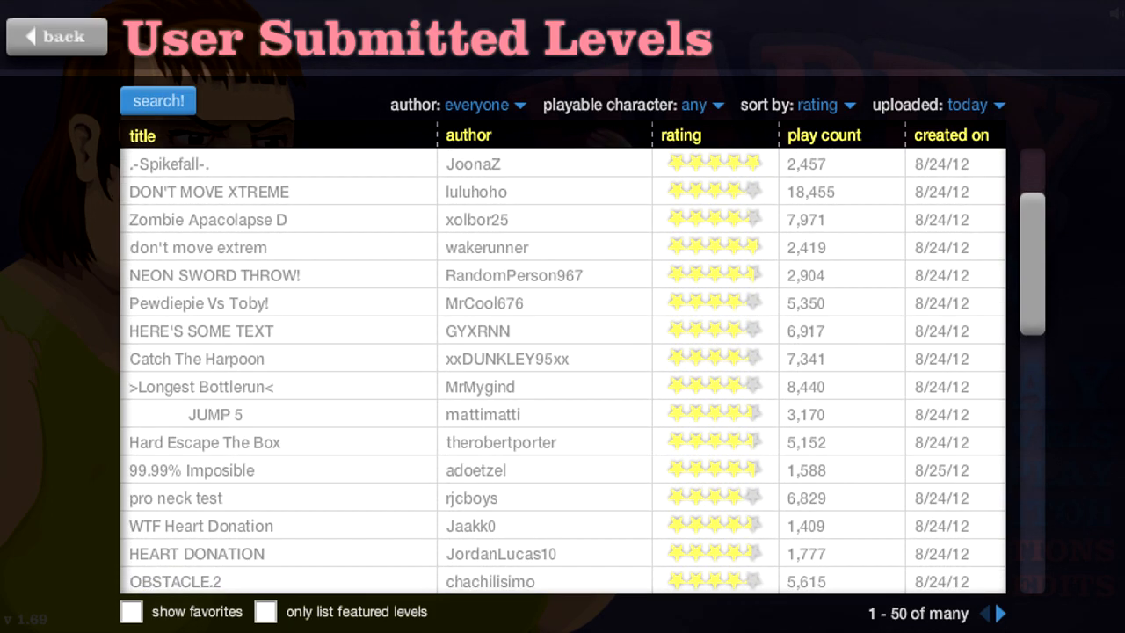
pyautogui.moveTo(199, 303)
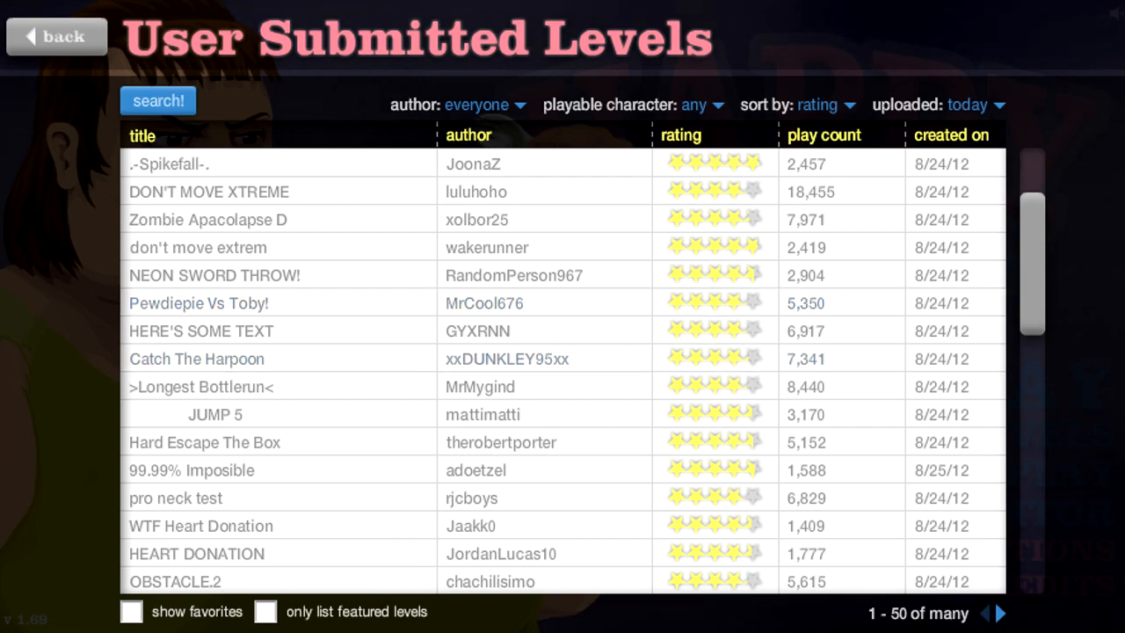
pyautogui.scroll(-3)
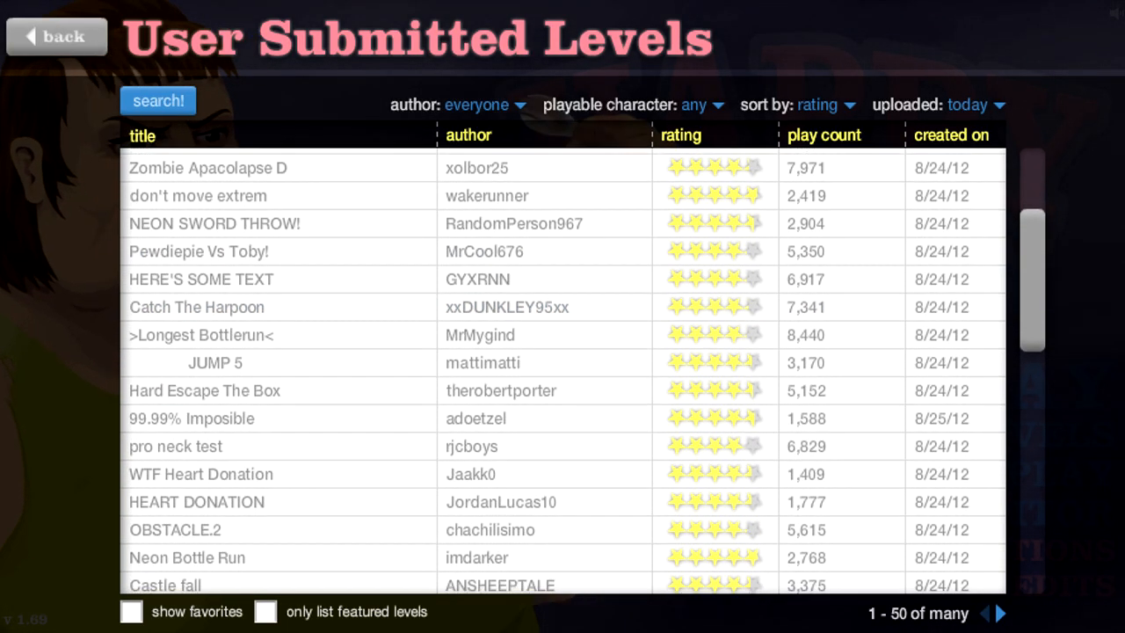
pyautogui.scroll(-3)
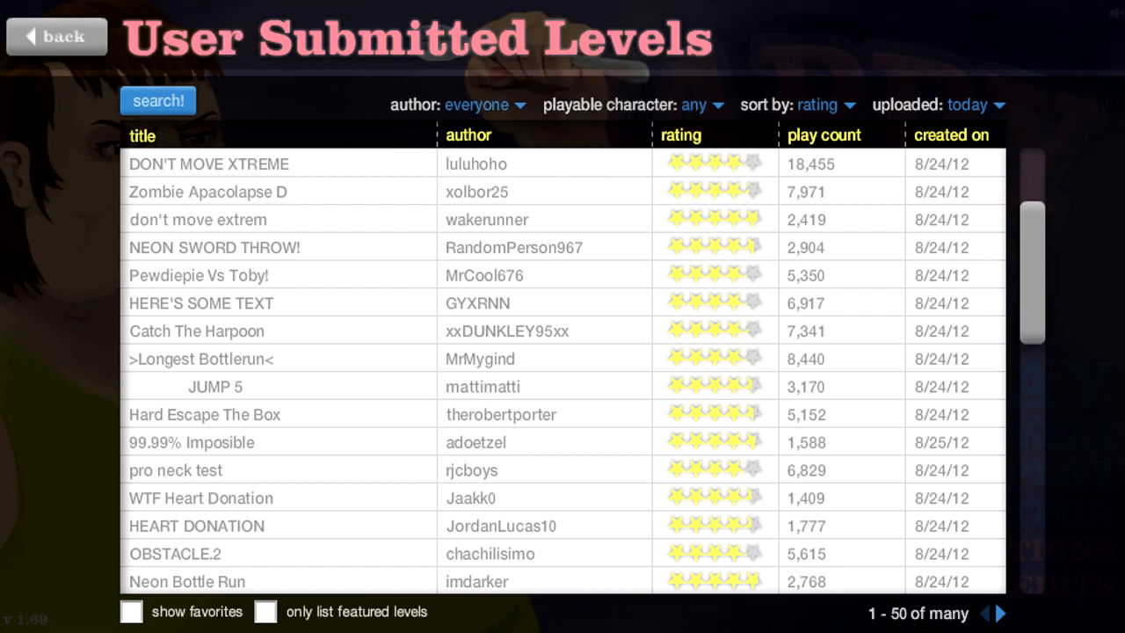
pyautogui.scroll(-3)
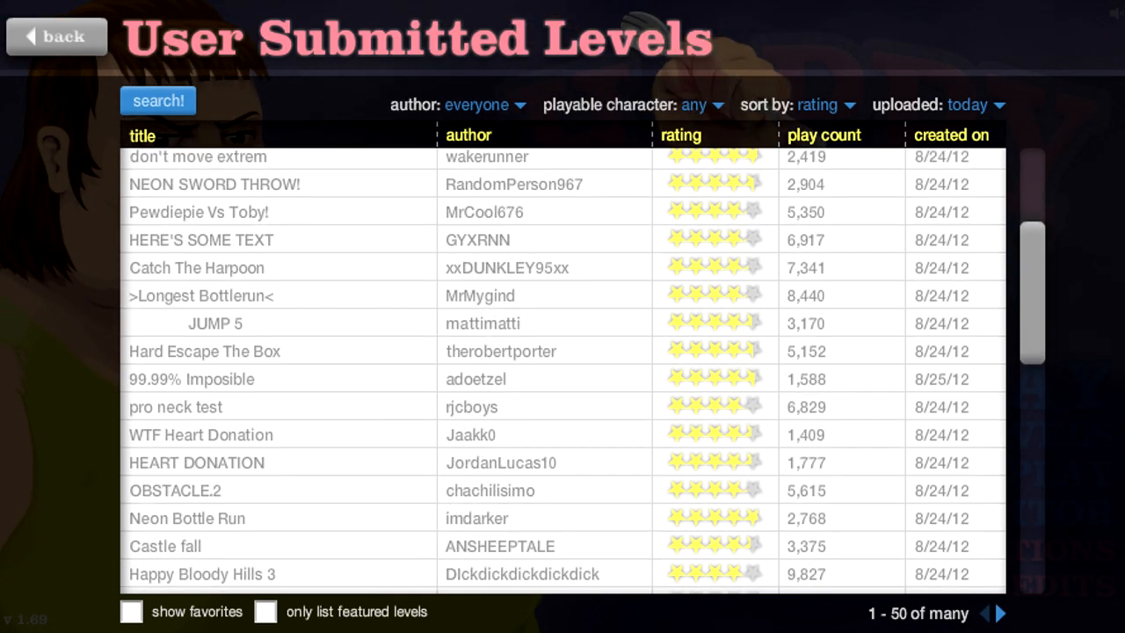
pyautogui.scroll(-3)
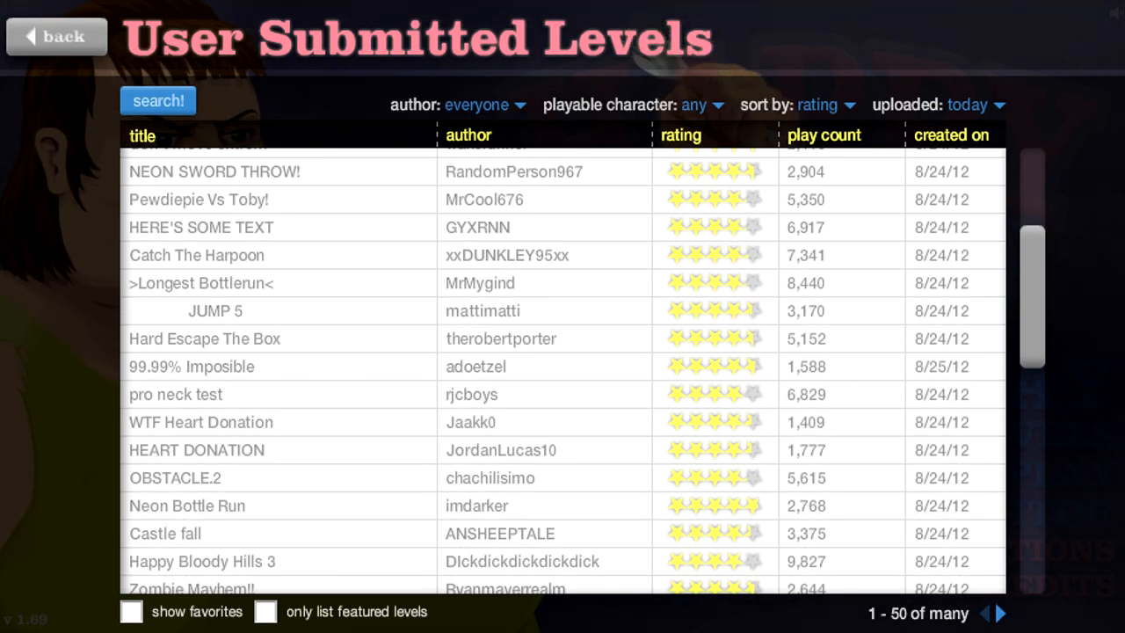
pyautogui.scroll(-3)
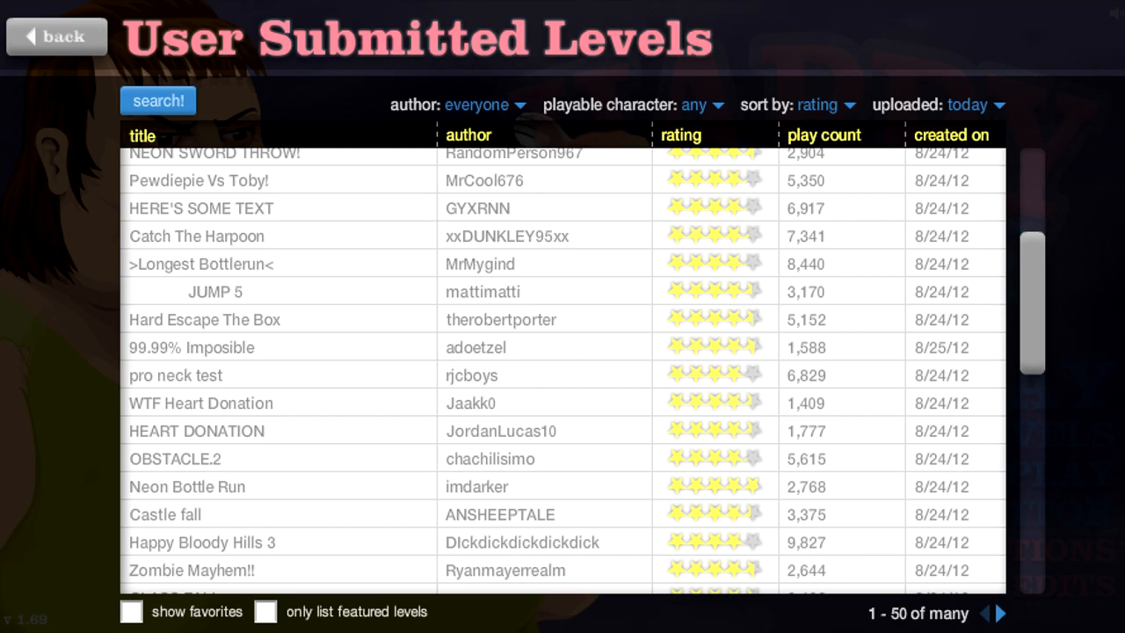
pyautogui.scroll(-3)
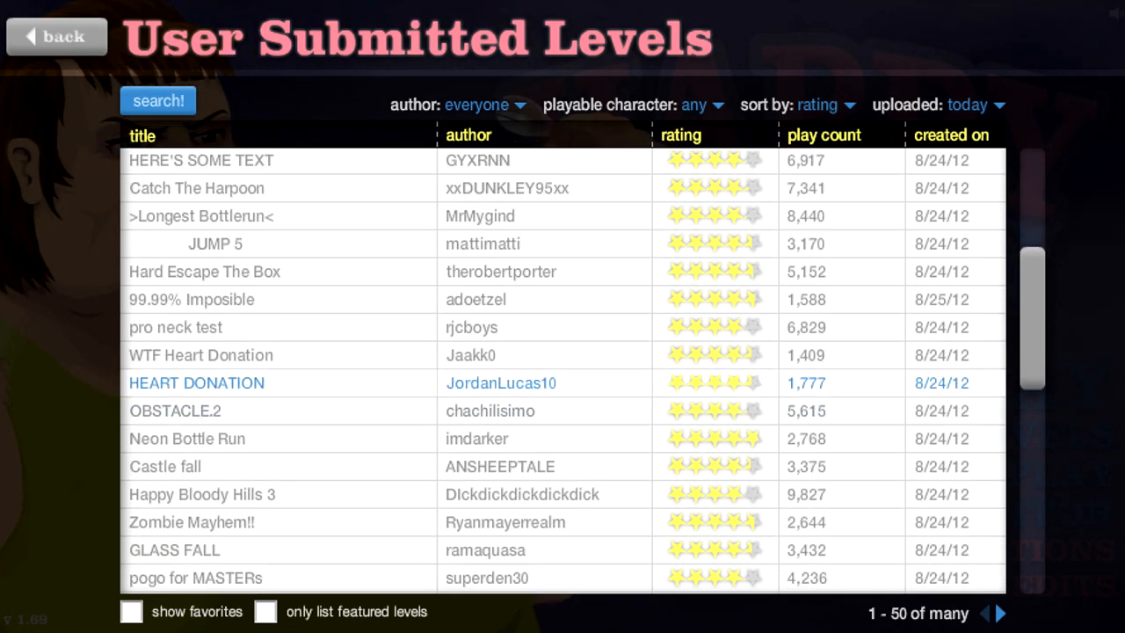
# - Play pro neck test to a 22.93-second victory and exit to the level list
pyautogui.click(176, 327)
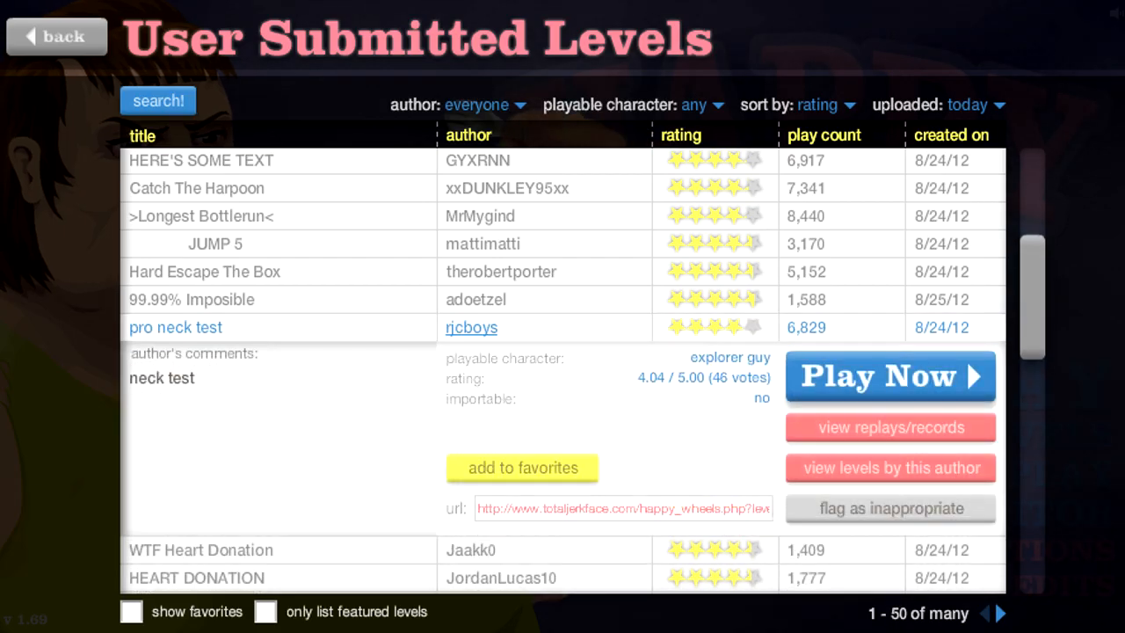
pyautogui.click(890, 376)
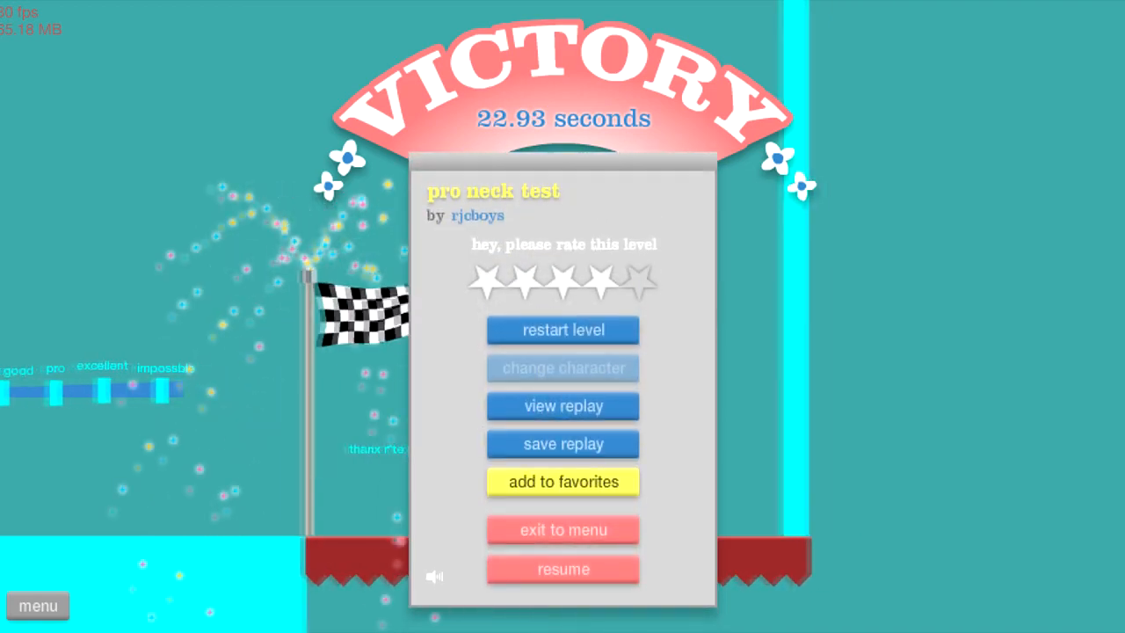
pyautogui.click(563, 531)
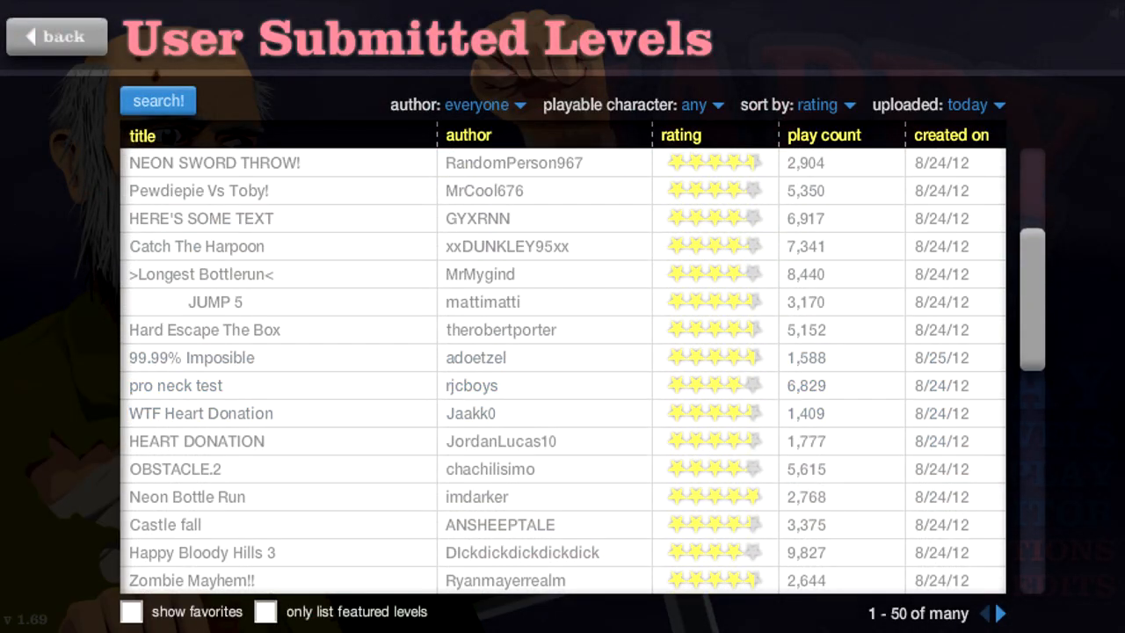
# - Scroll further down the rating-sorted list toward Zombie Mayhem!!
pyautogui.scroll(-3)
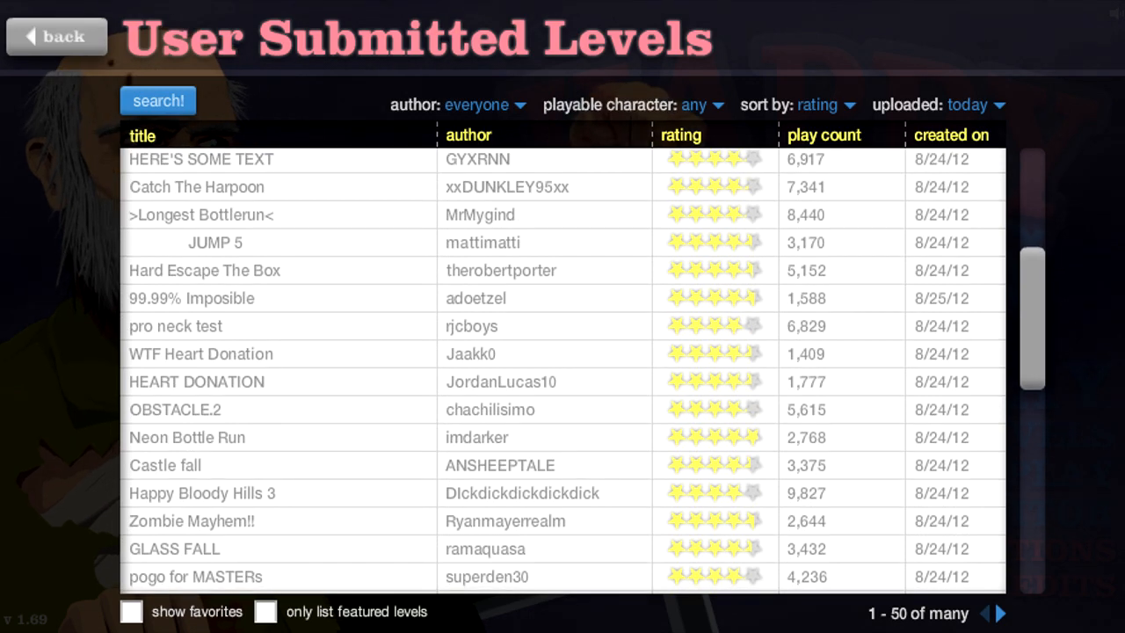
pyautogui.scroll(-3)
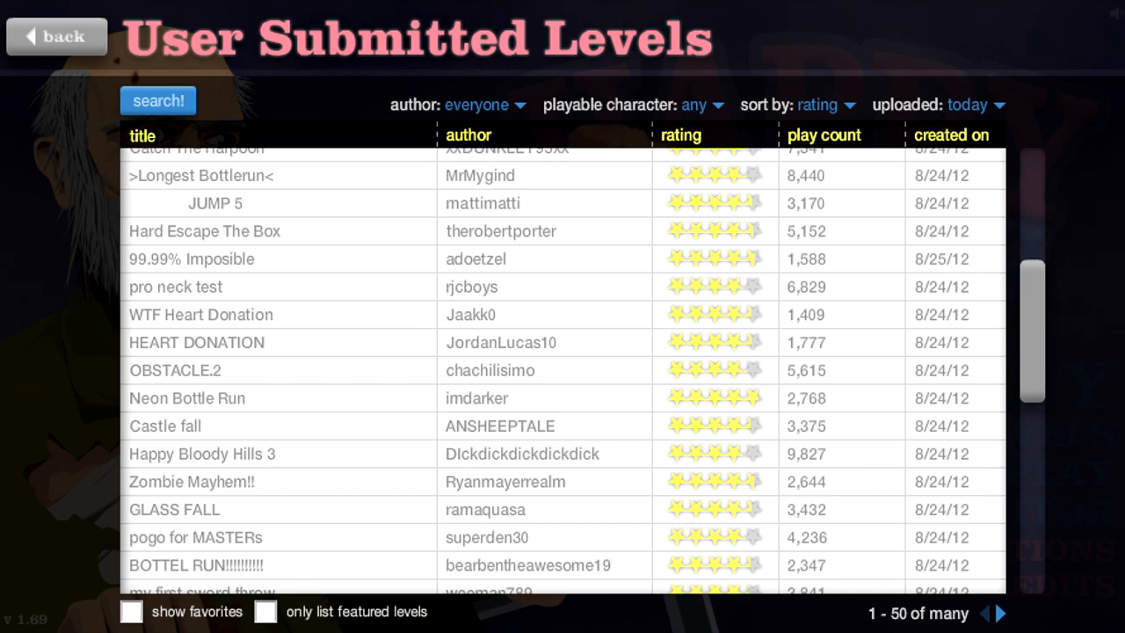
pyautogui.scroll(-3)
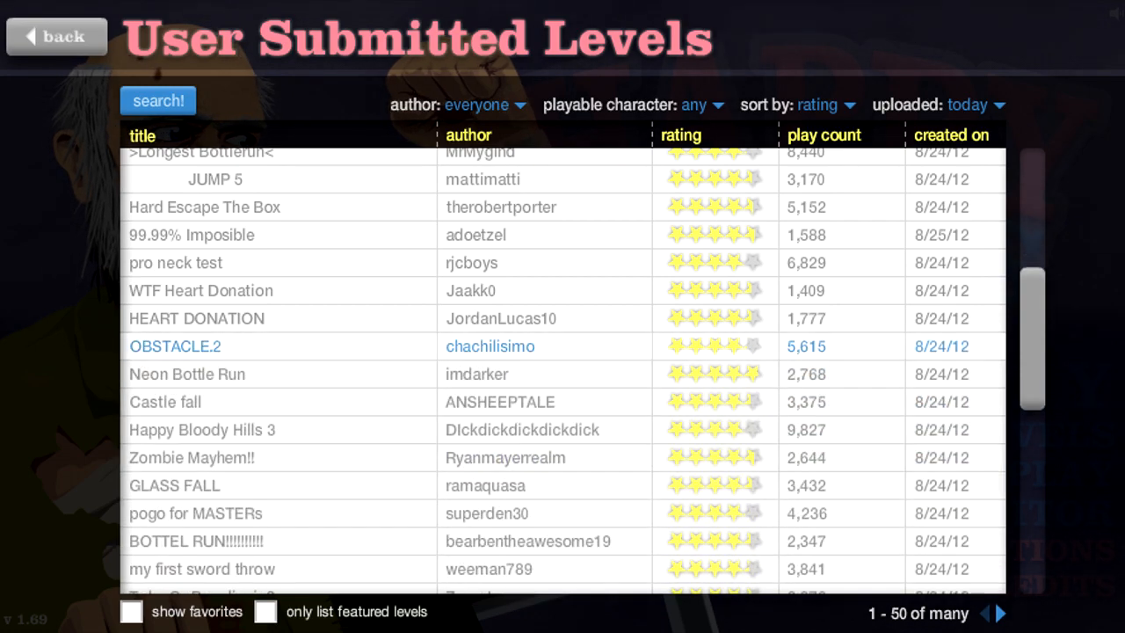
pyautogui.scroll(-3)
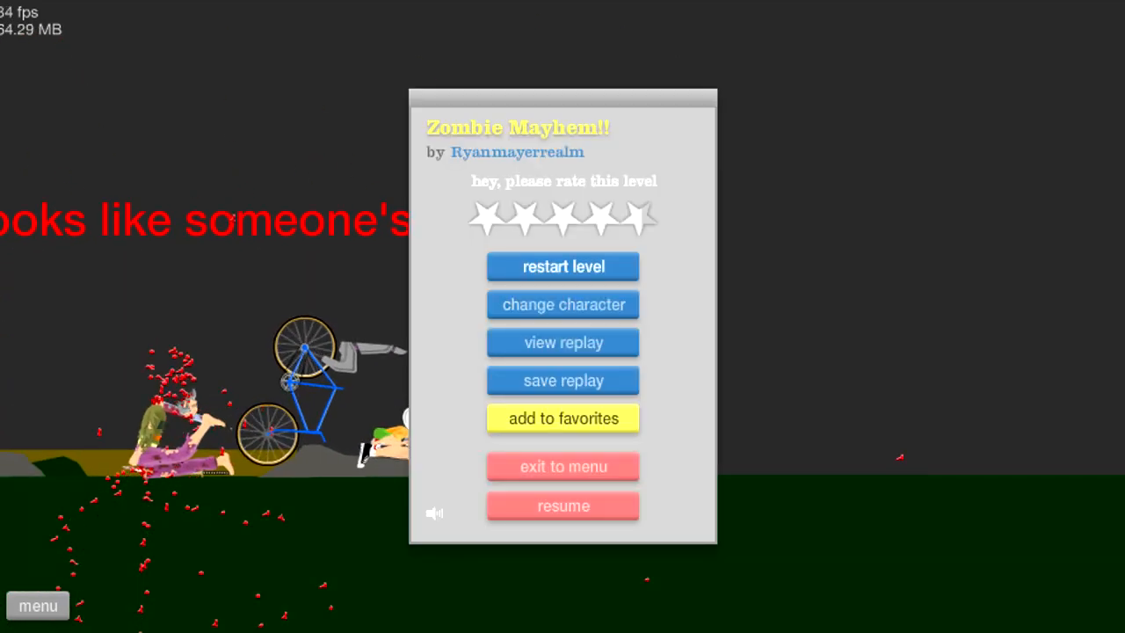
# - Resume and finish Zombie Mayhem!! in 28.76 seconds, then exit to the level list
pyautogui.click(562, 268)
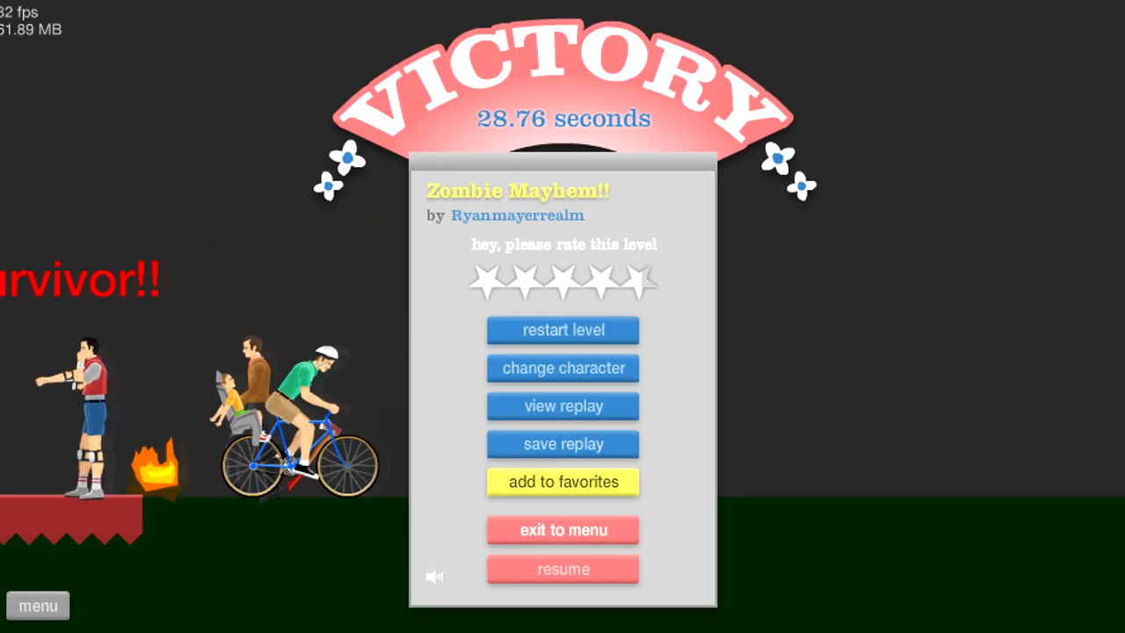
pyautogui.click(562, 531)
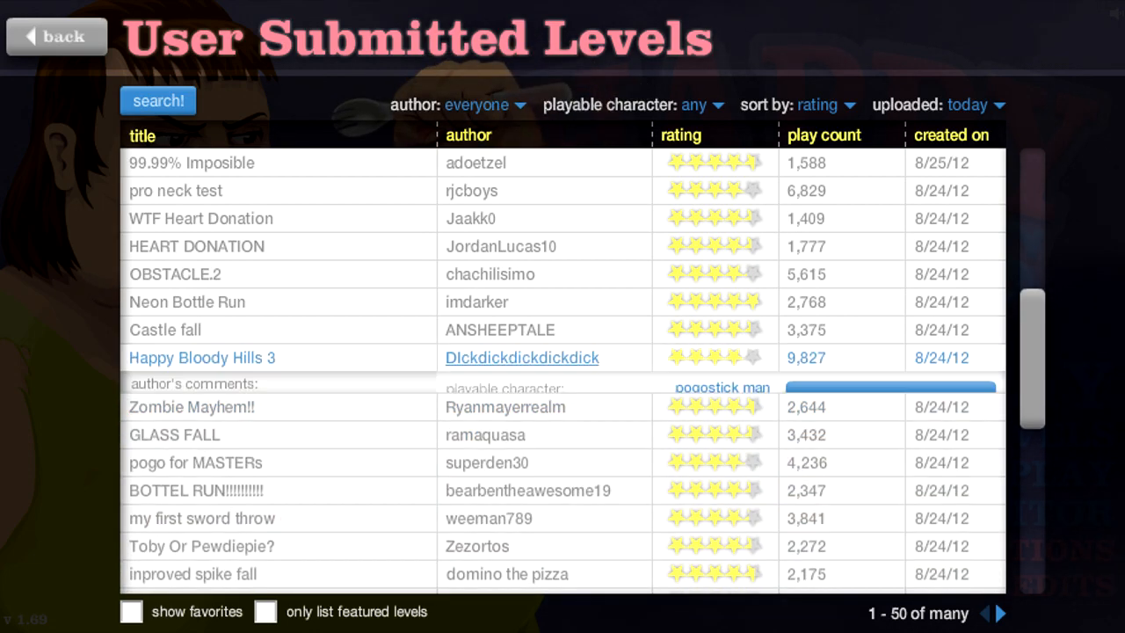
# - Play Happy Bloody Hills 3 to a 25.13-second victory and exit to the level list
pyautogui.click(202, 358)
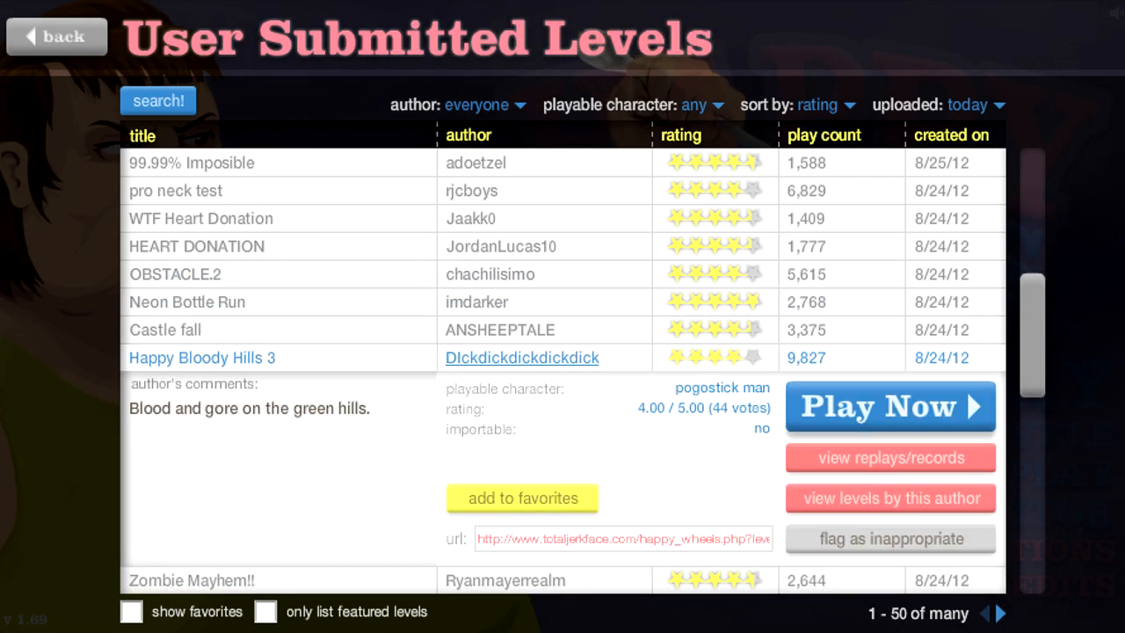
pyautogui.click(890, 408)
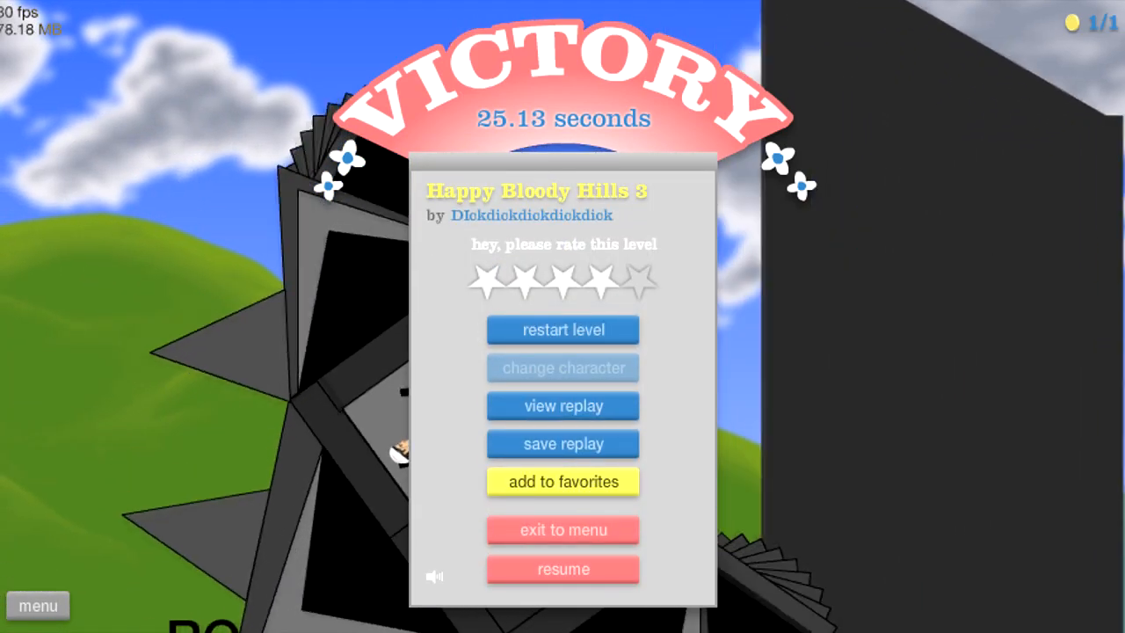
pyautogui.click(562, 531)
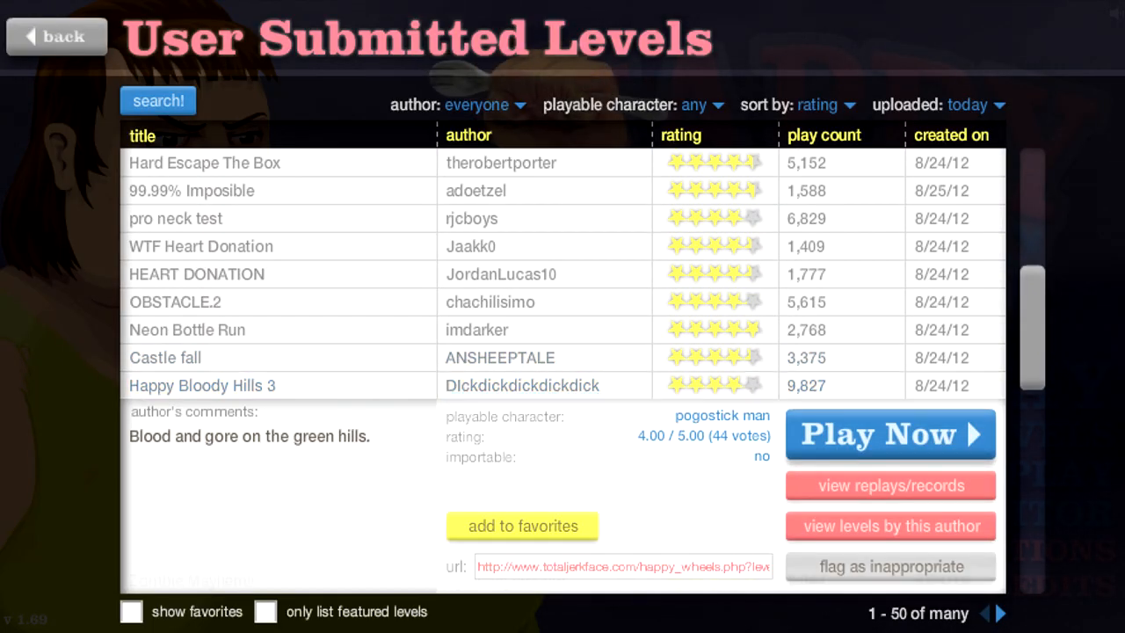
# - Play Castle fall to a 12.83-second victory and leave via the pause menu
pyautogui.click(889, 434)
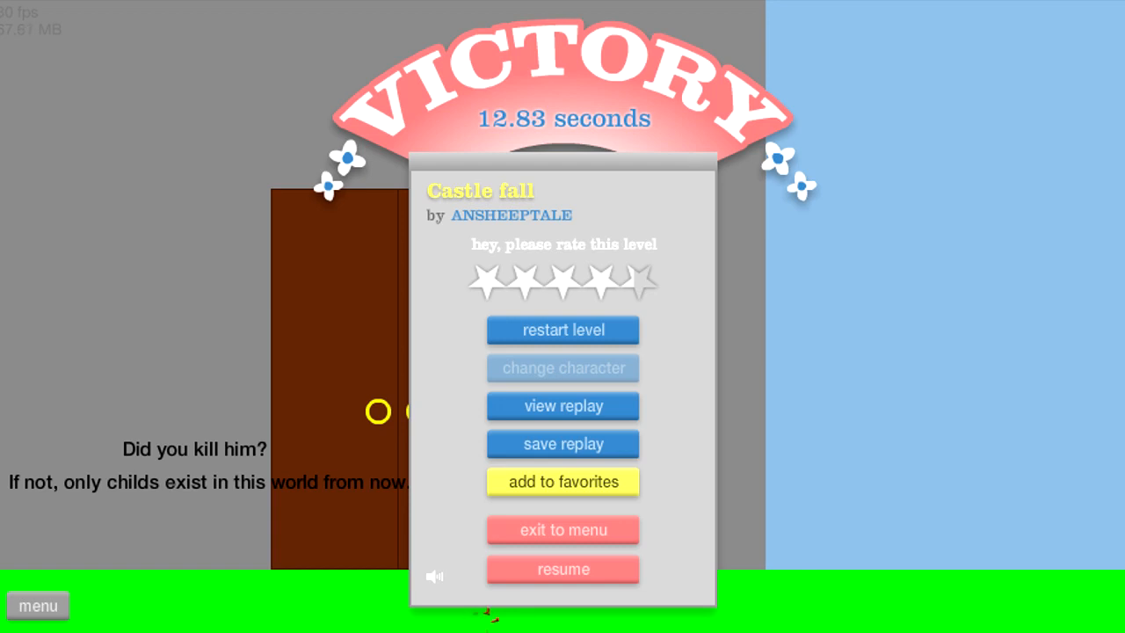
pyautogui.click(562, 570)
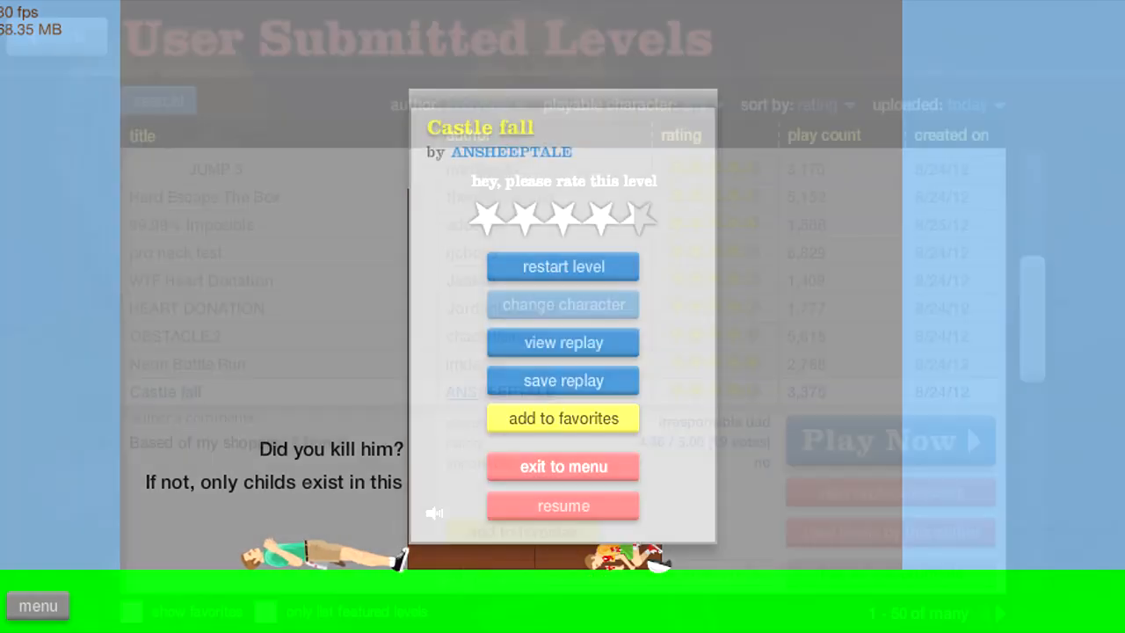
# - Exit to the level list, scroll down and expand later entries near SwordThrow
pyautogui.click(562, 467)
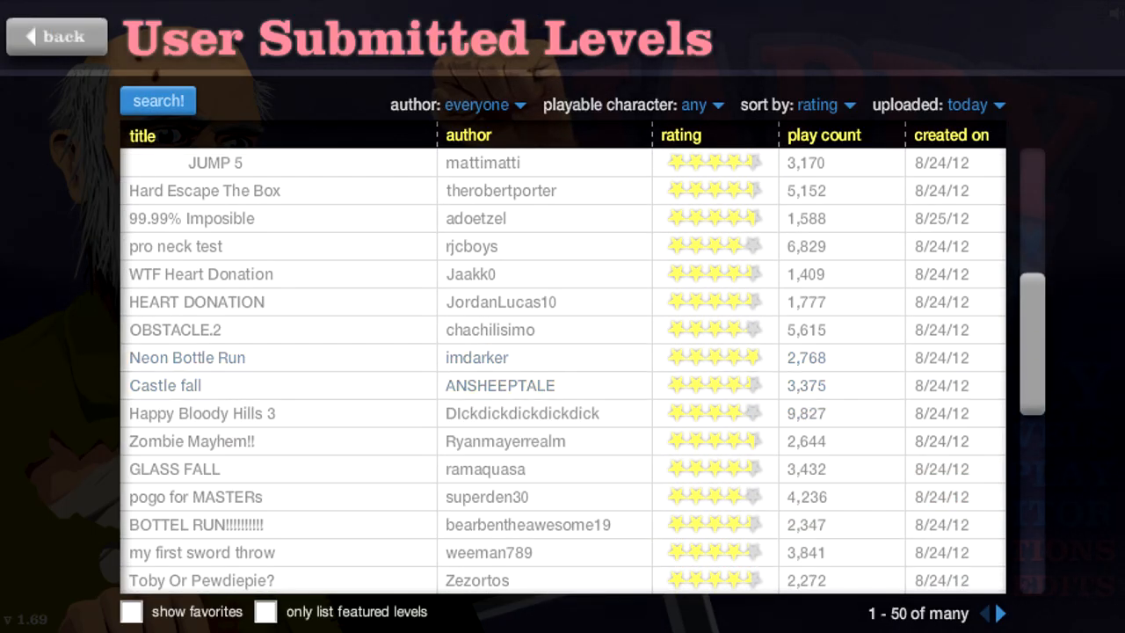
pyautogui.scroll(-3)
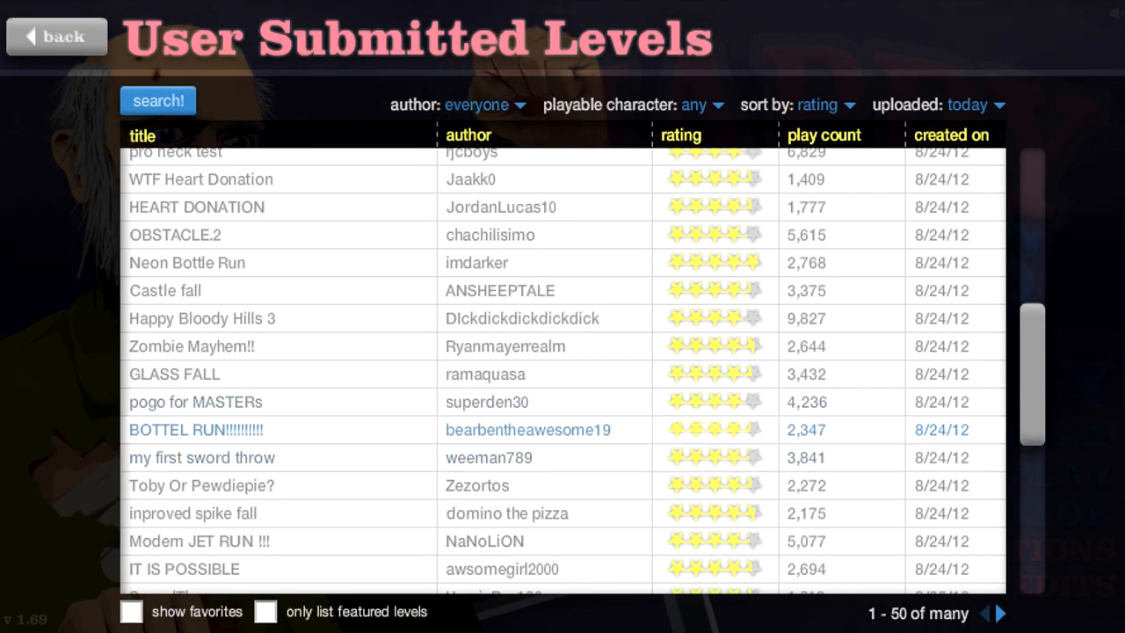
pyautogui.click(195, 400)
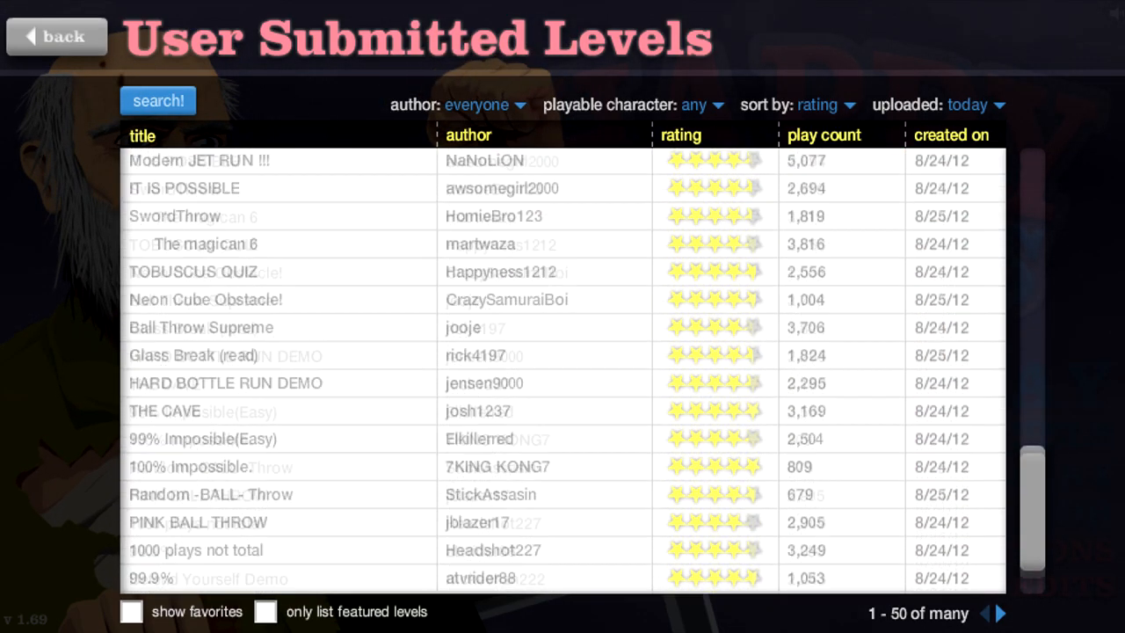
pyautogui.click(164, 411)
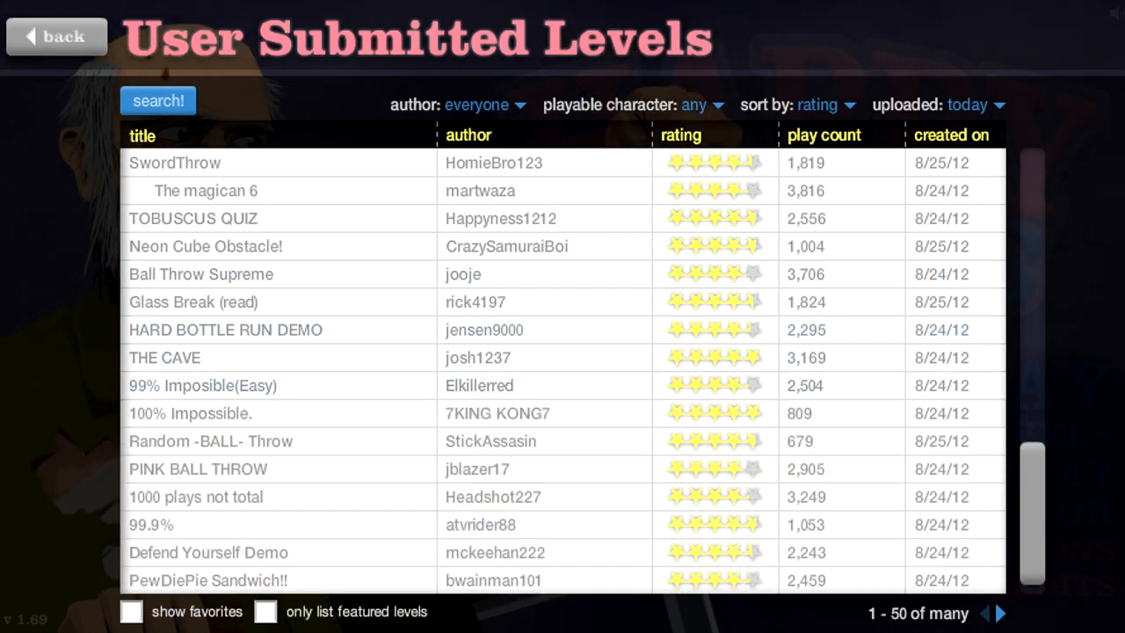
# - Play HARD BOTTLE RUN DEMO to a 7.10-second victory and exit to the level list
pyautogui.click(225, 330)
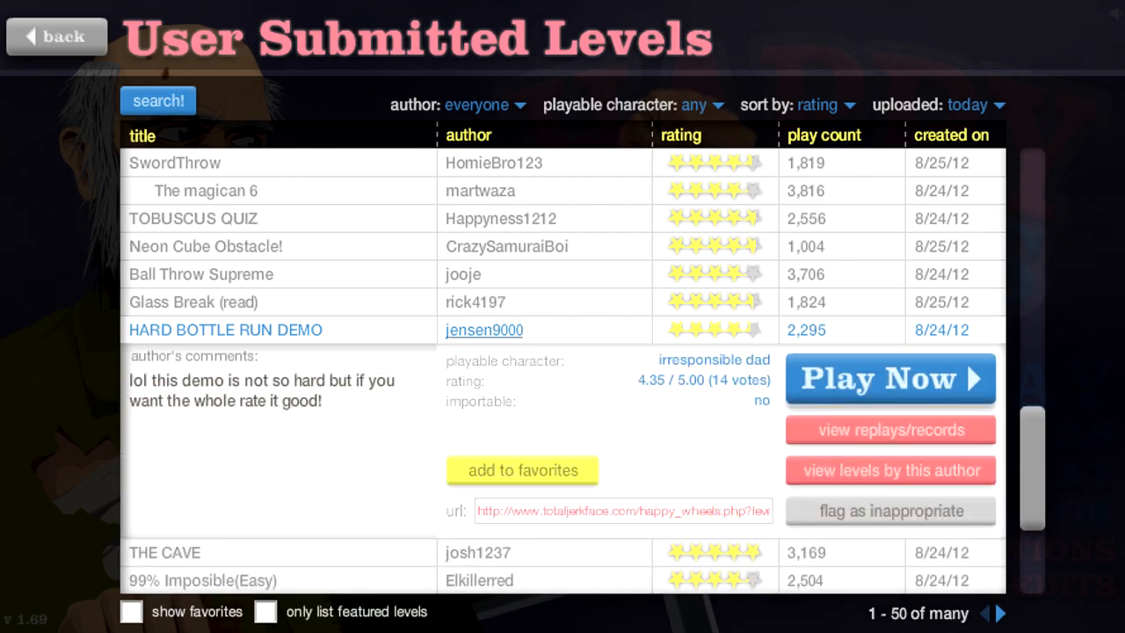
pyautogui.click(889, 378)
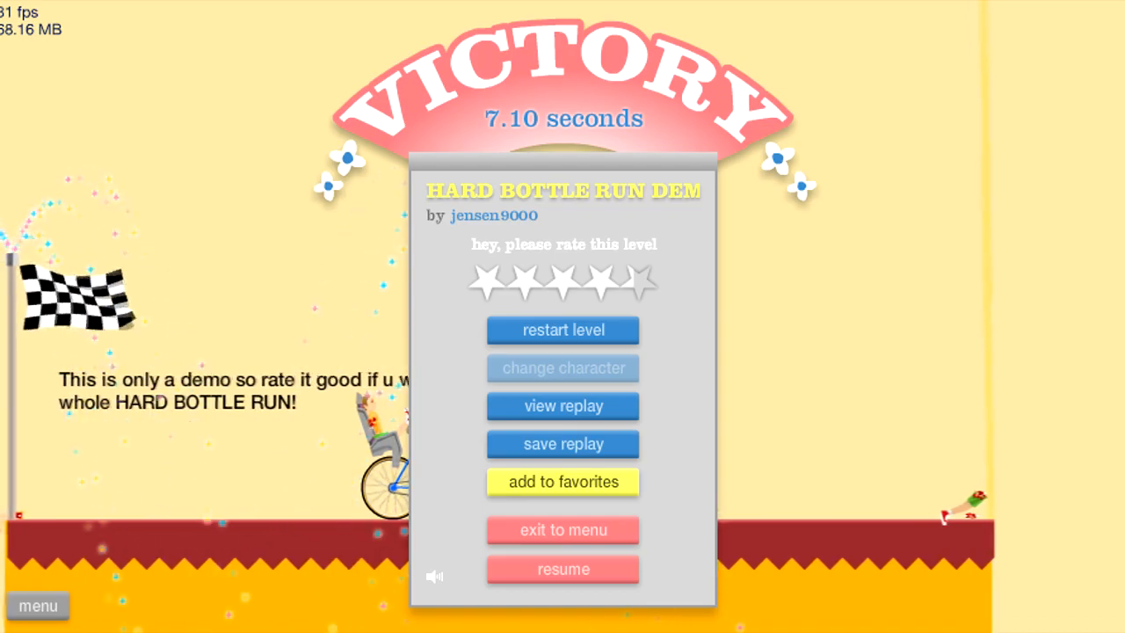
pyautogui.click(562, 529)
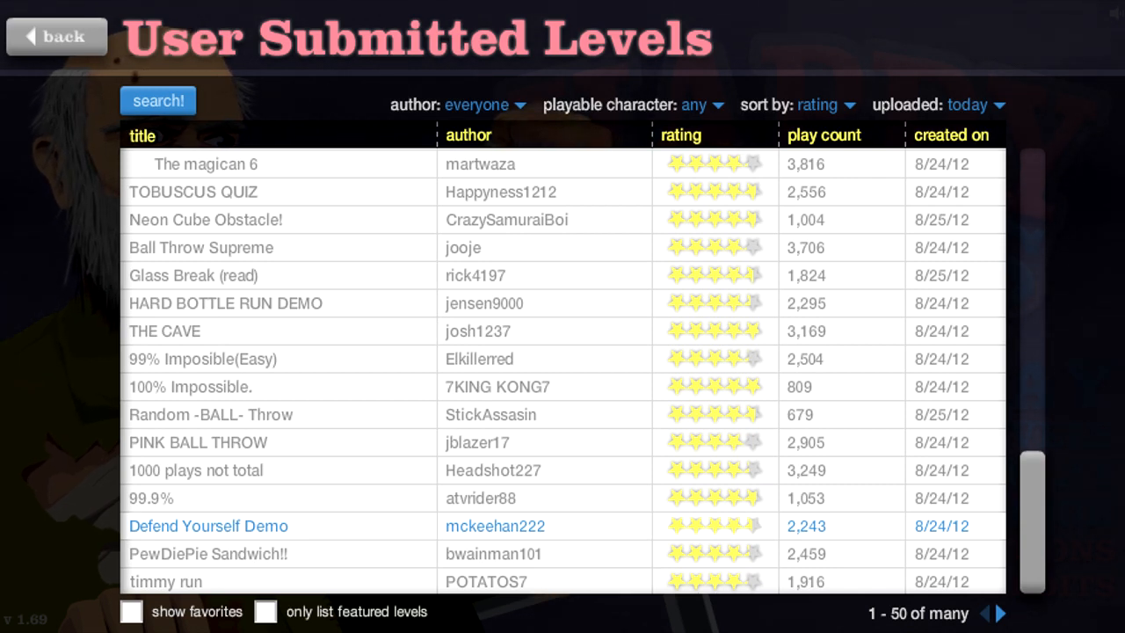
pyautogui.moveTo(159, 499)
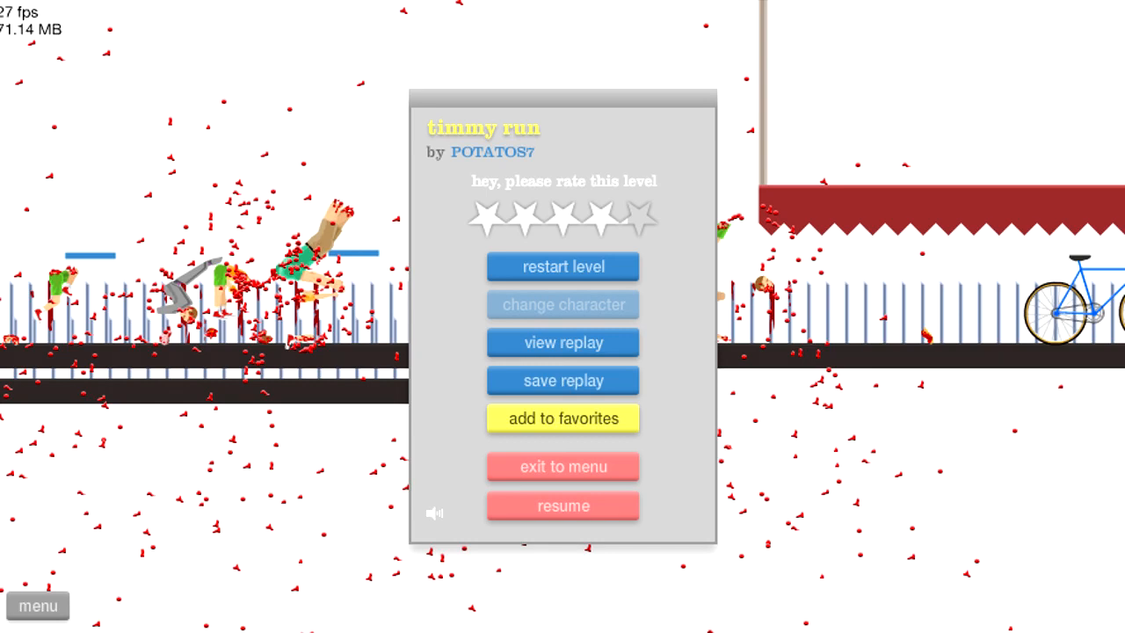
# - Resume timmy run, beat it in 3.43 seconds, and exit to the levels list
pyautogui.click(563, 267)
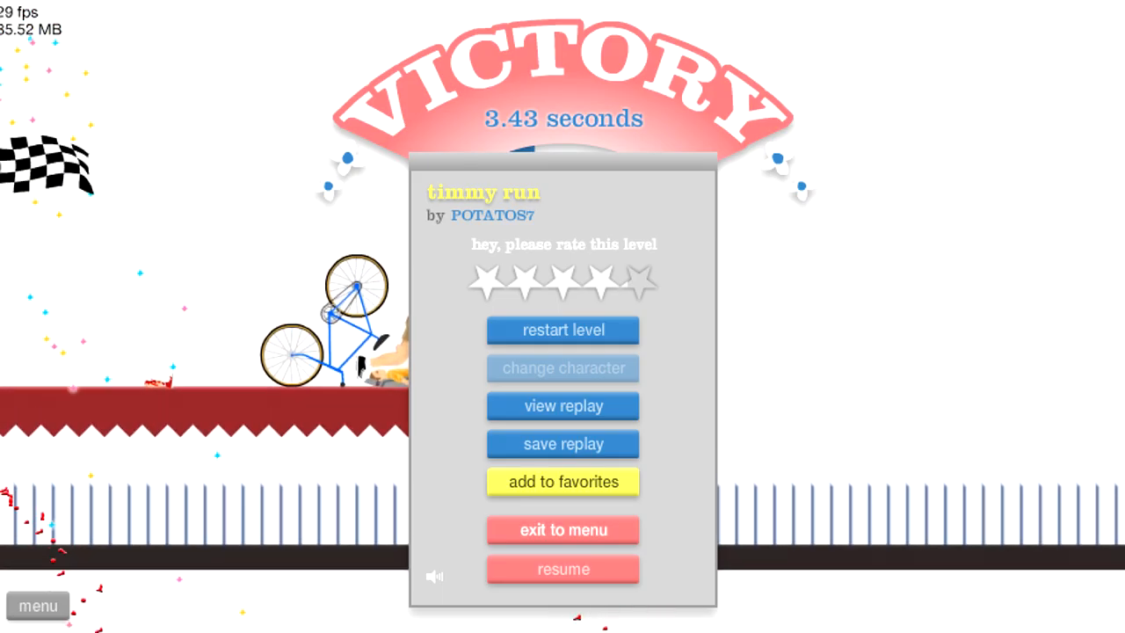
pyautogui.click(563, 529)
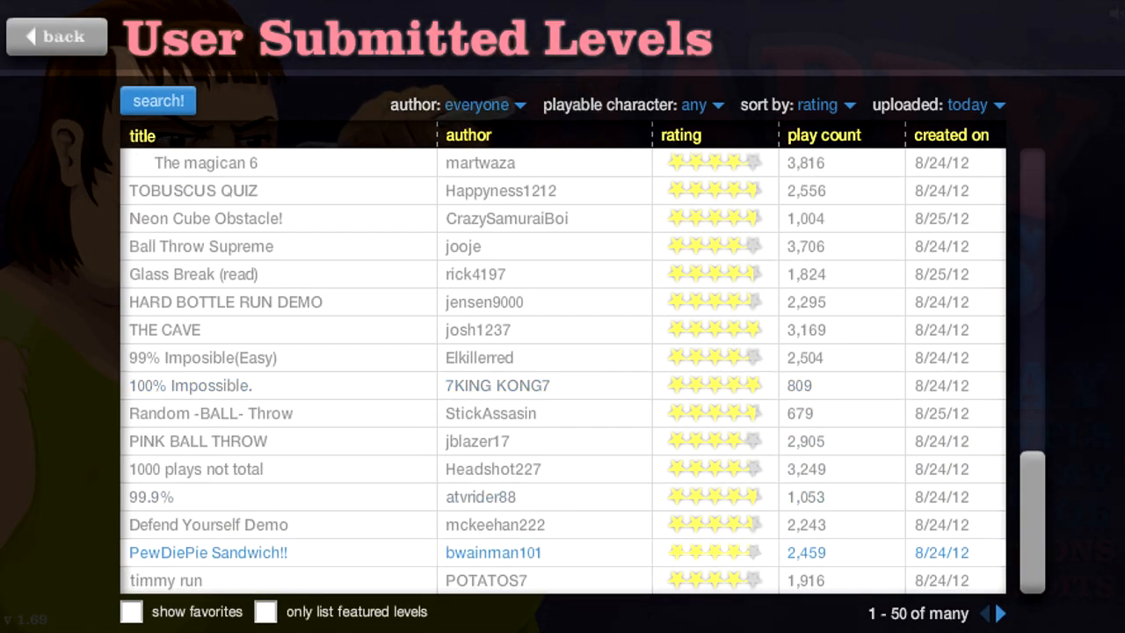
# - Check PewDiePie Sandwich!!, move to page two, and start Shapes World!!!!!!! by Blangmic
pyautogui.click(208, 552)
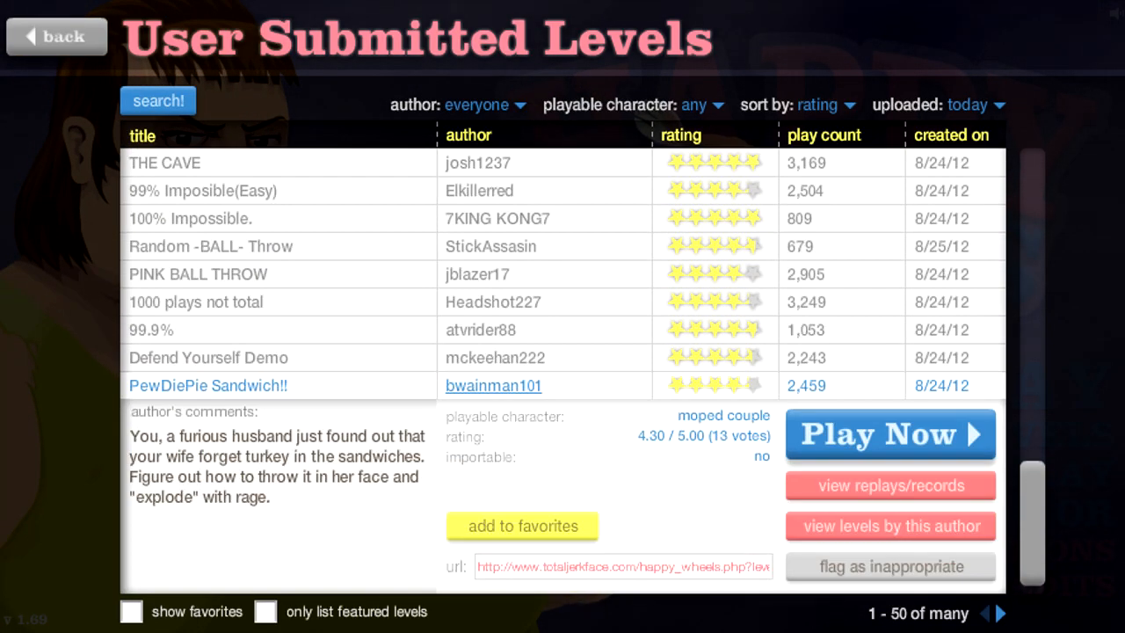
pyautogui.click(998, 611)
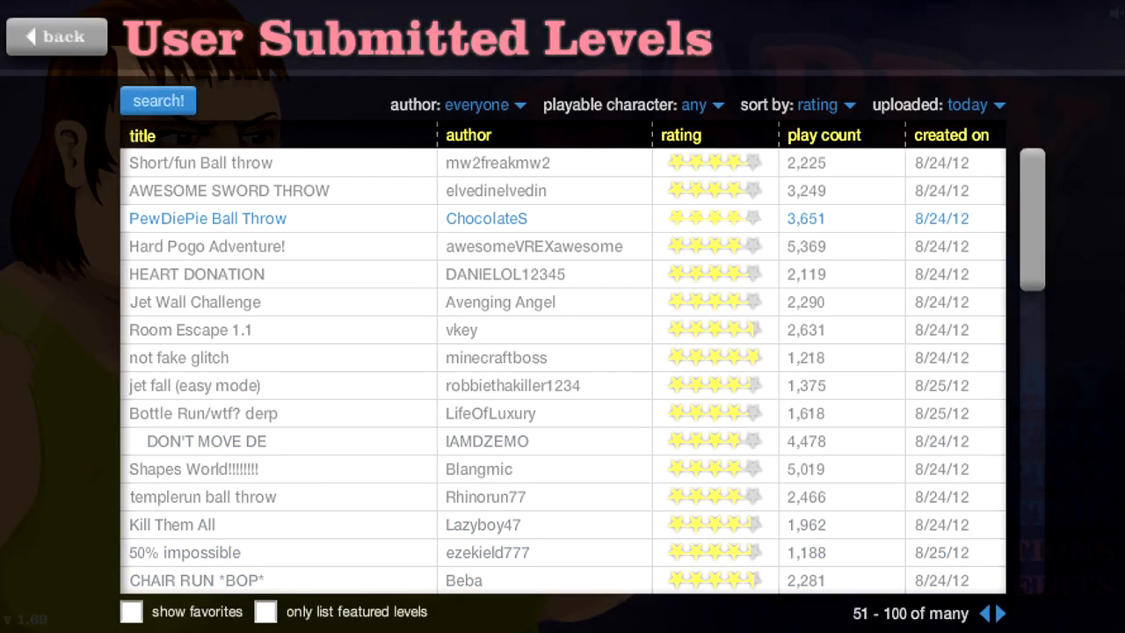
pyautogui.moveTo(207, 246)
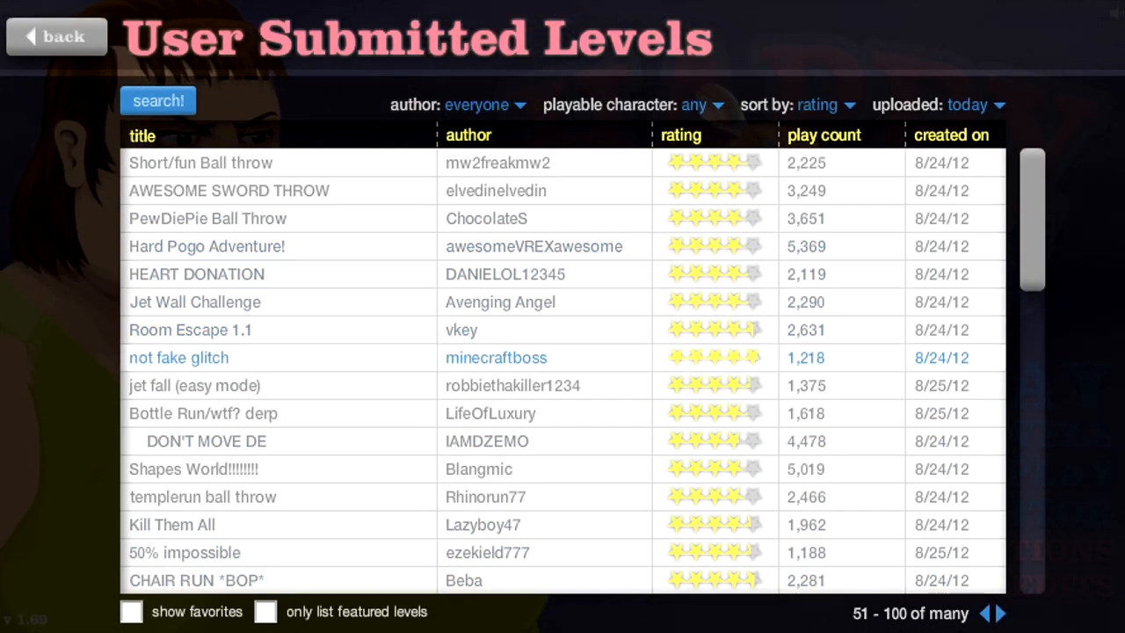
pyautogui.moveTo(202, 413)
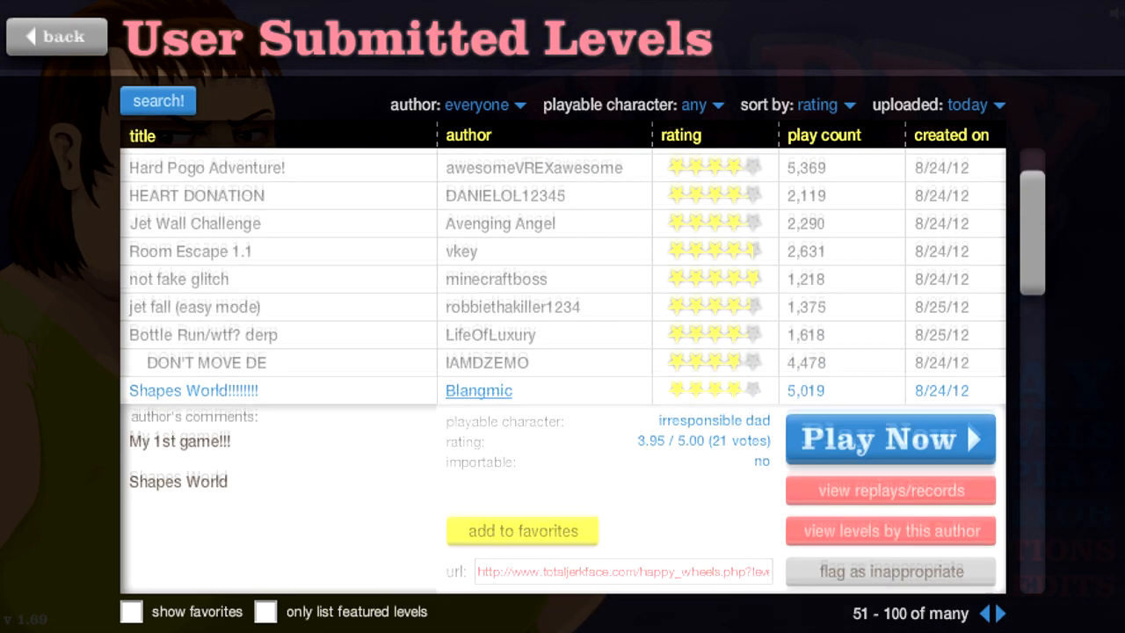
pyautogui.click(889, 439)
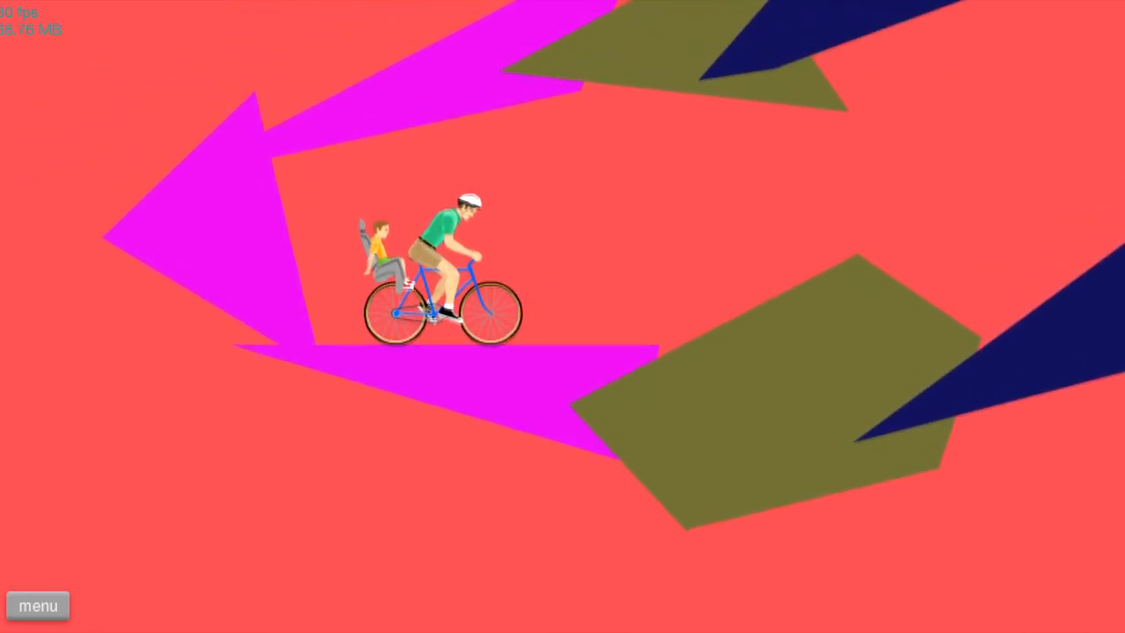